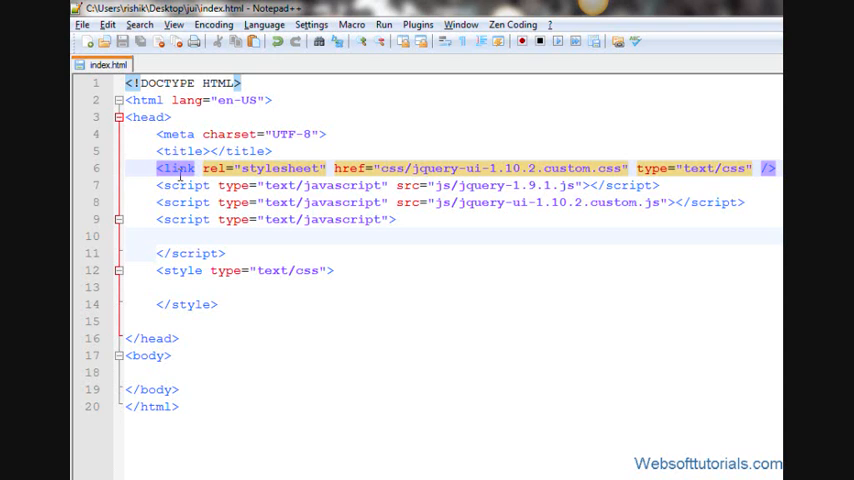
mouse_move(160, 355)
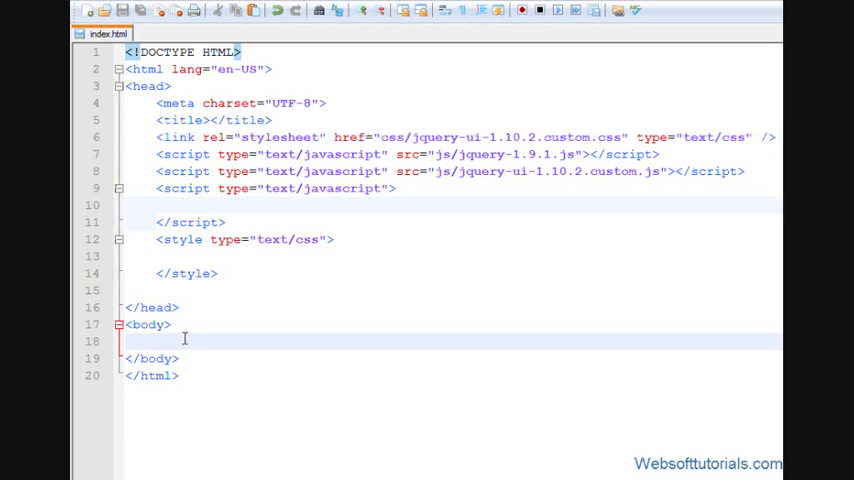
Begin the anchor with href '#' and title 'I want to give some information'
text(<a hr)
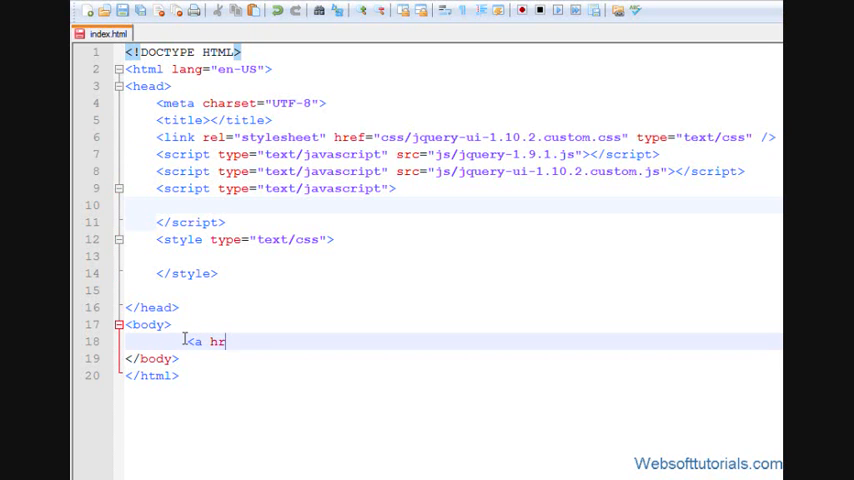
text(ef="")
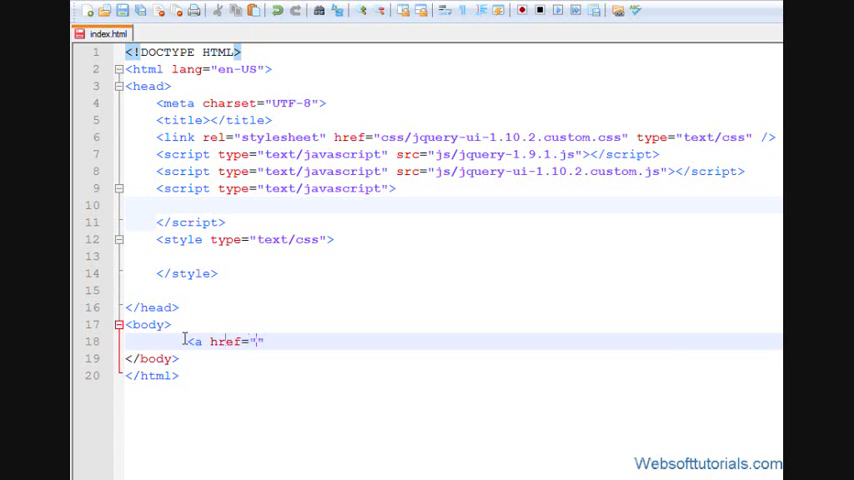
text(#" title=")
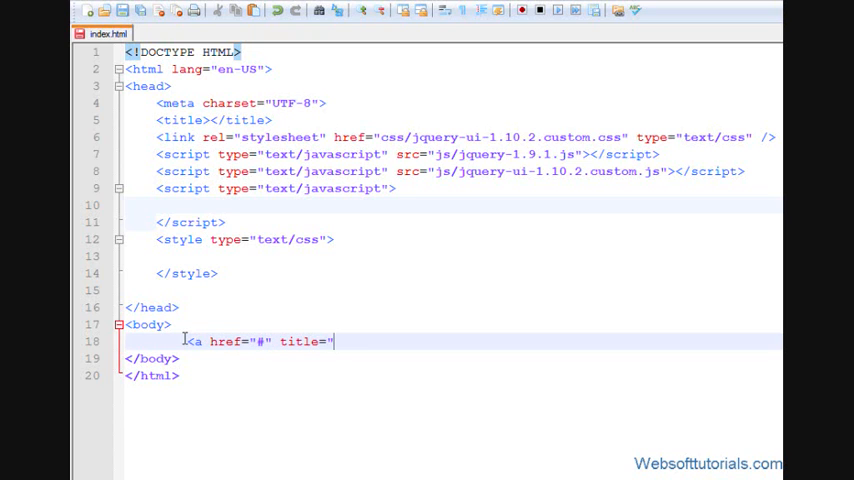
text(")
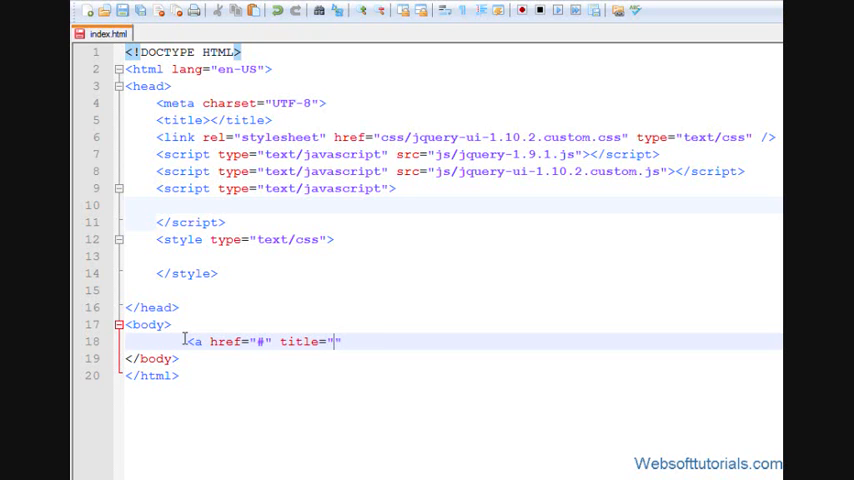
text(I)
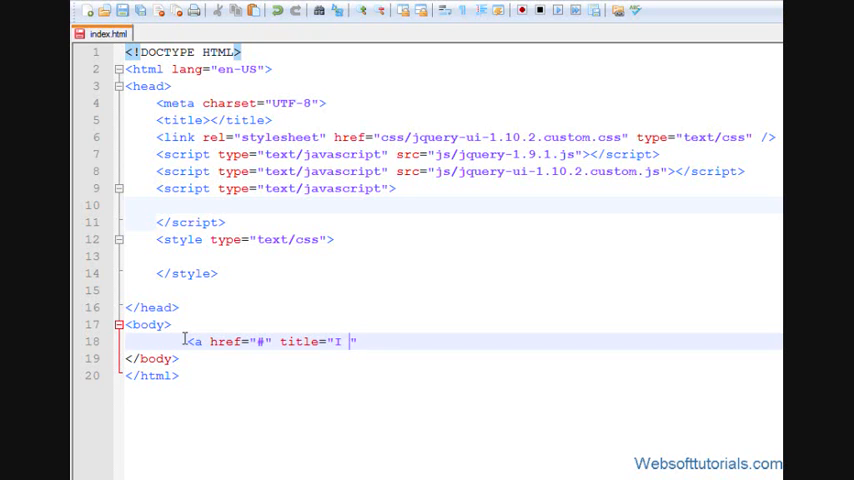
text(want to)
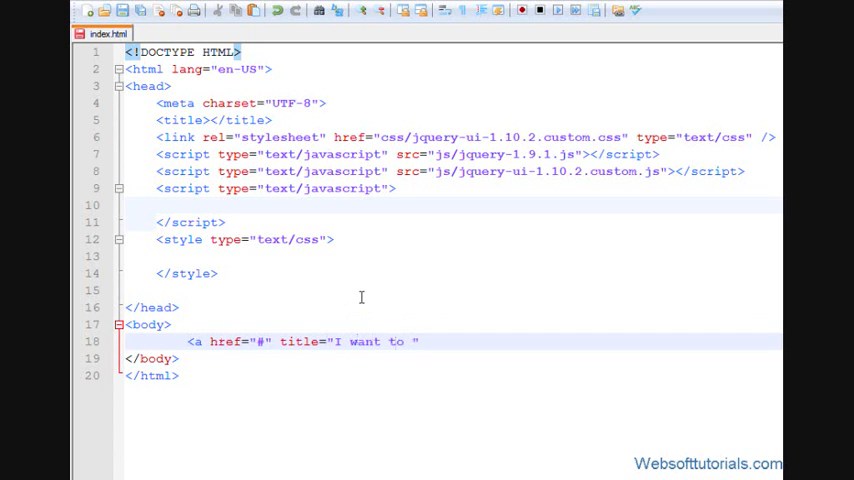
text(give some info)
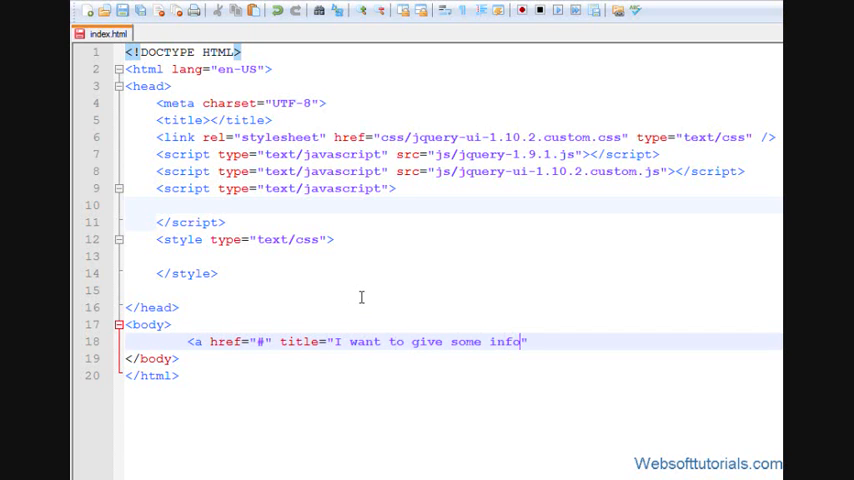
text(rmation)
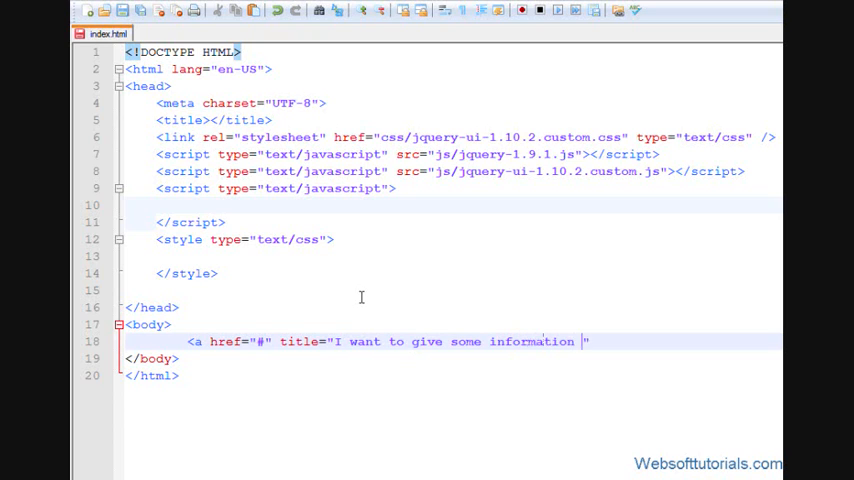
key(BackSpace)
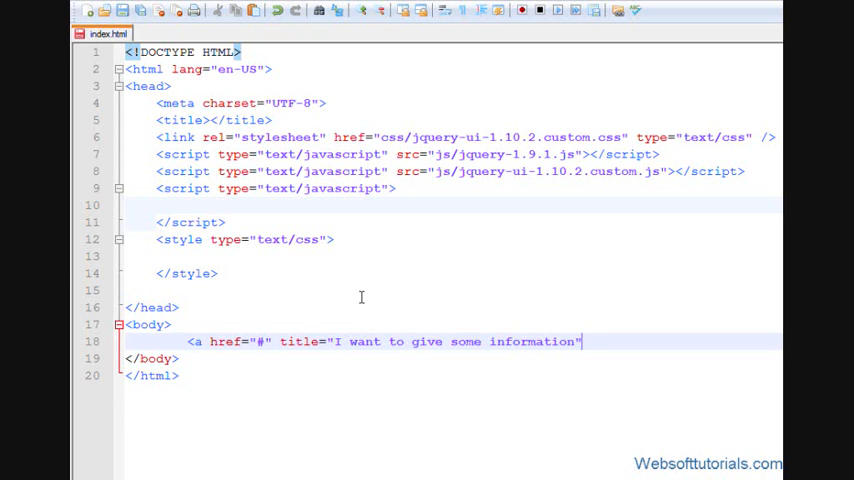
mouse_move(483, 315)
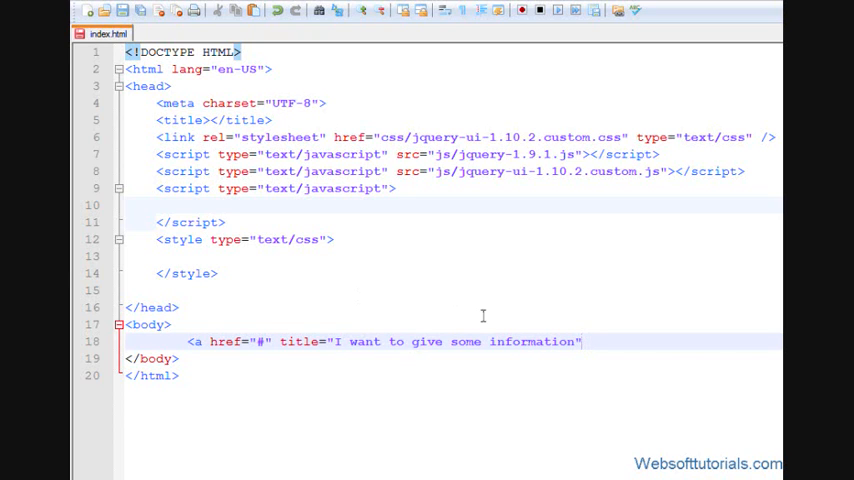
Give the link id 'one', close the anchor, and add the text 'Hover here'
text(id="")
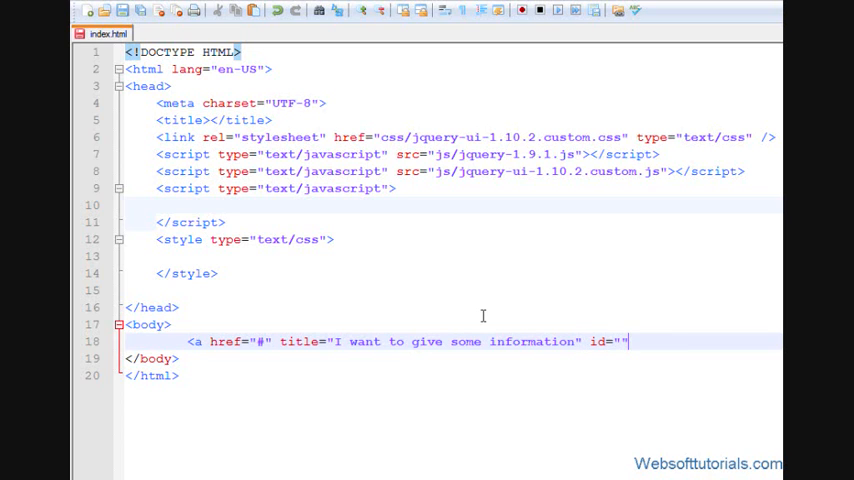
text(one">)
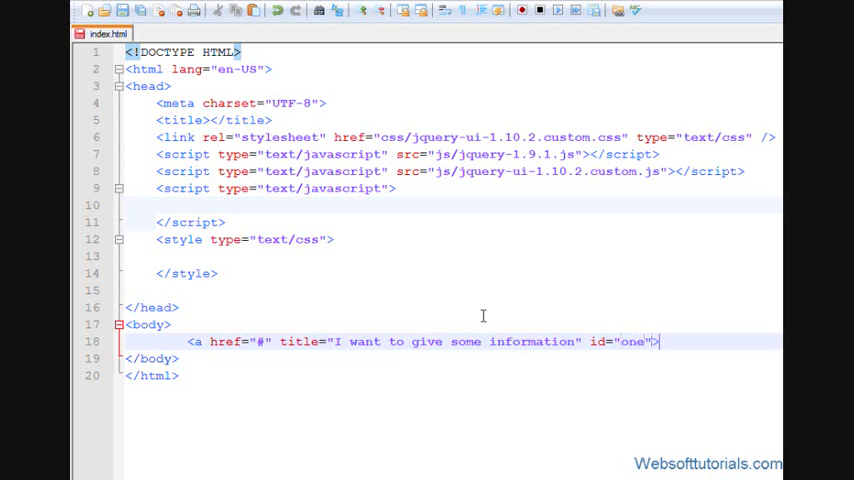
text(</a>)
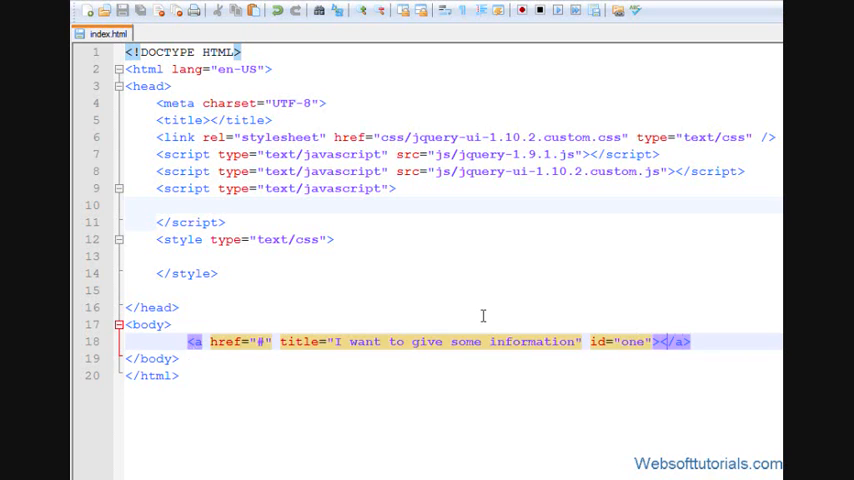
text(Hv)
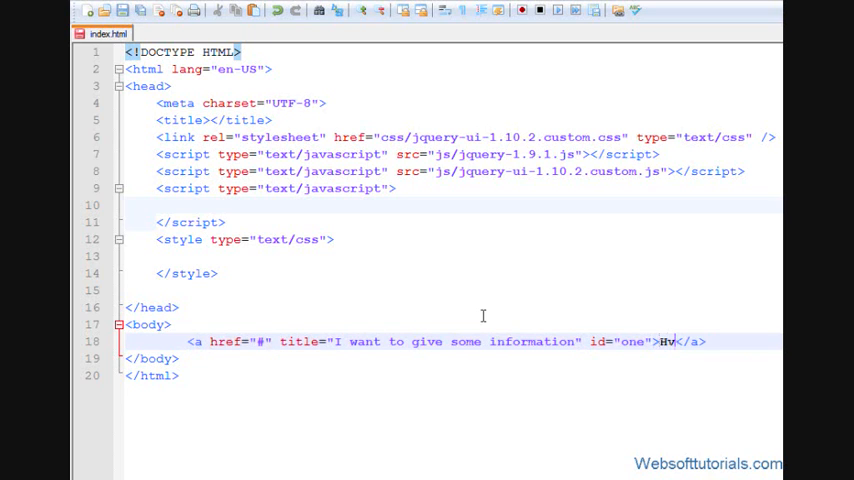
text(over here)
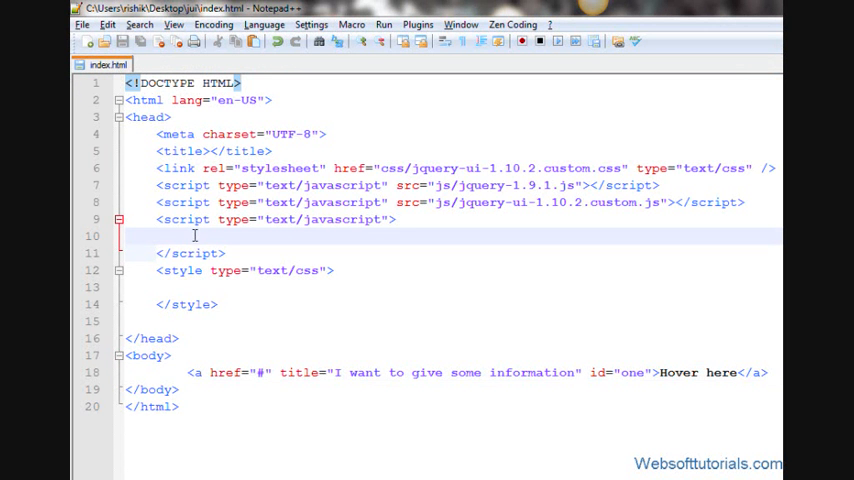
Type $(document).ready(function(){ $('#one').tooltip(); }) in the script block
text($ ())
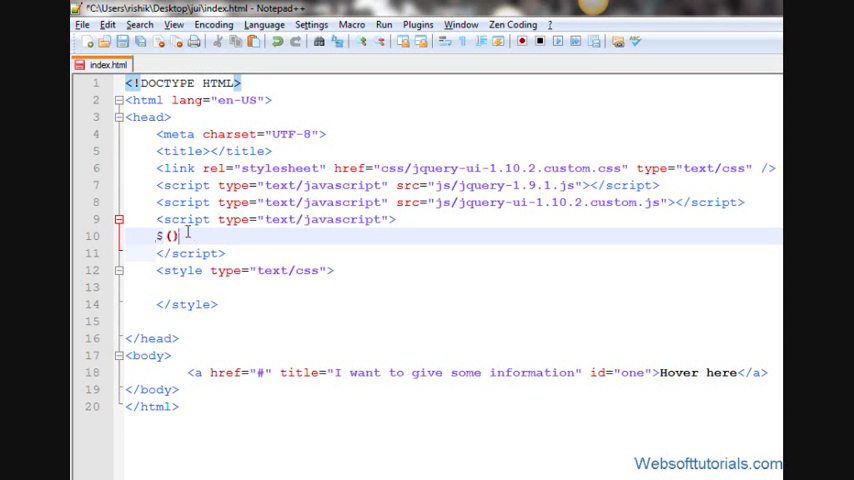
text(document)
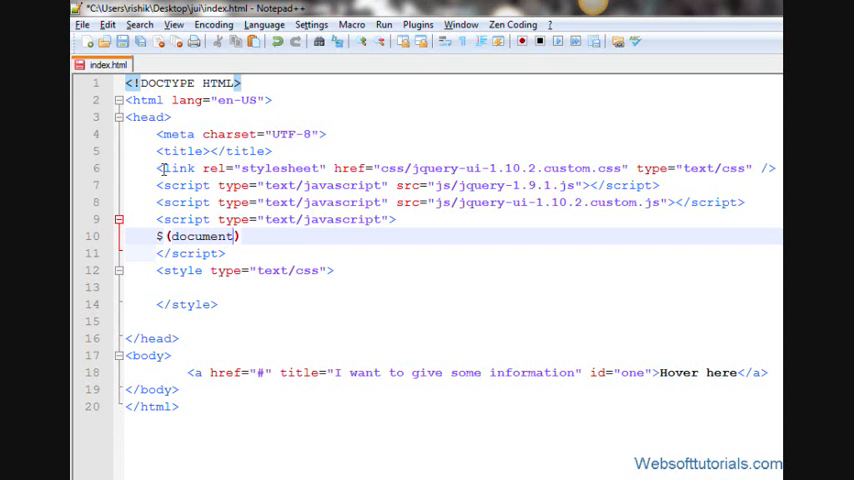
text(.ready();)
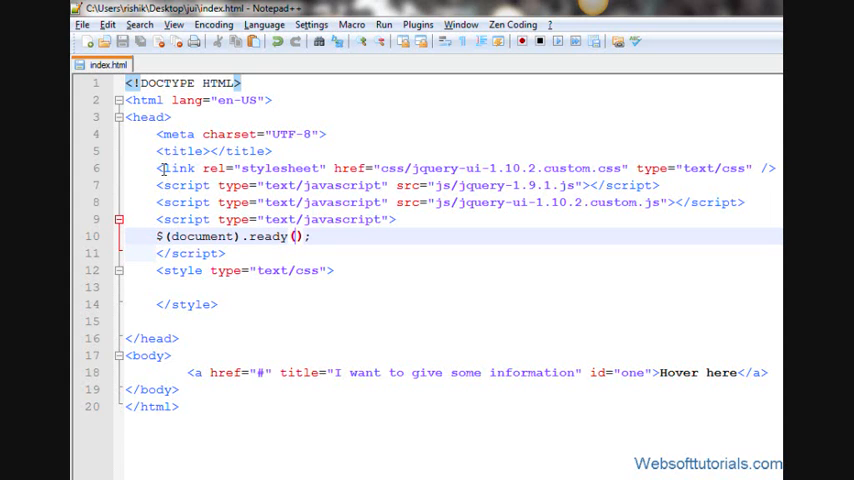
text(function(){})
text($()
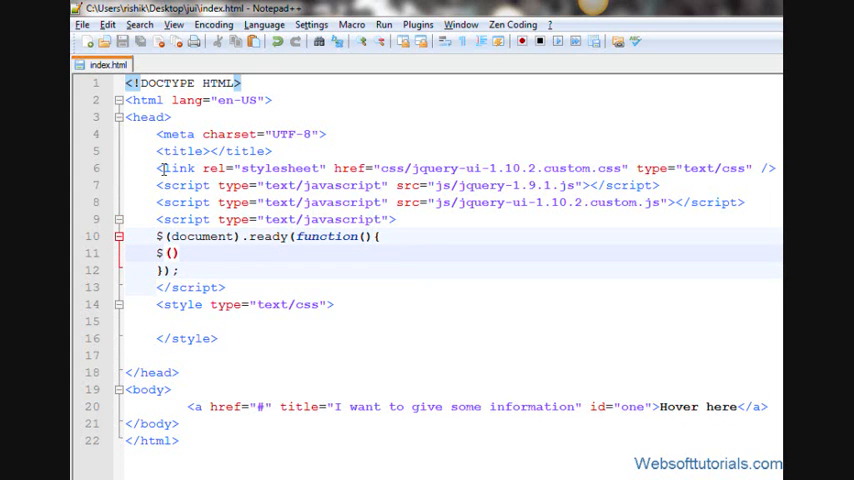
text('')
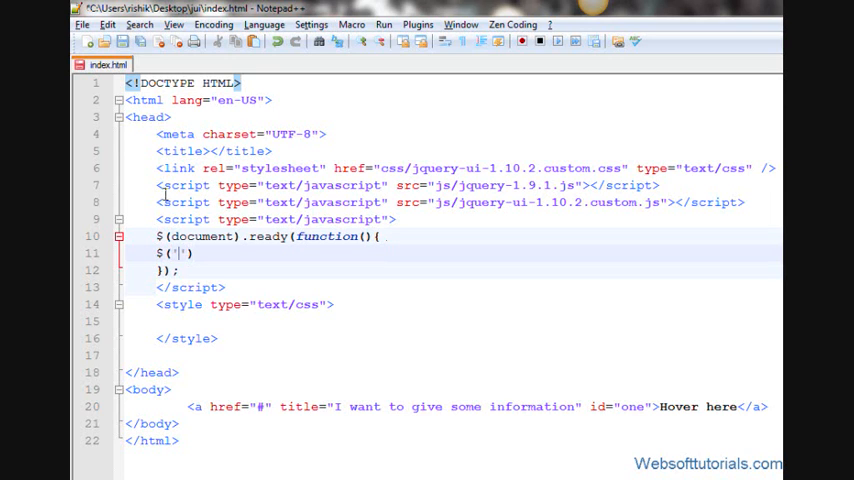
text(#one)
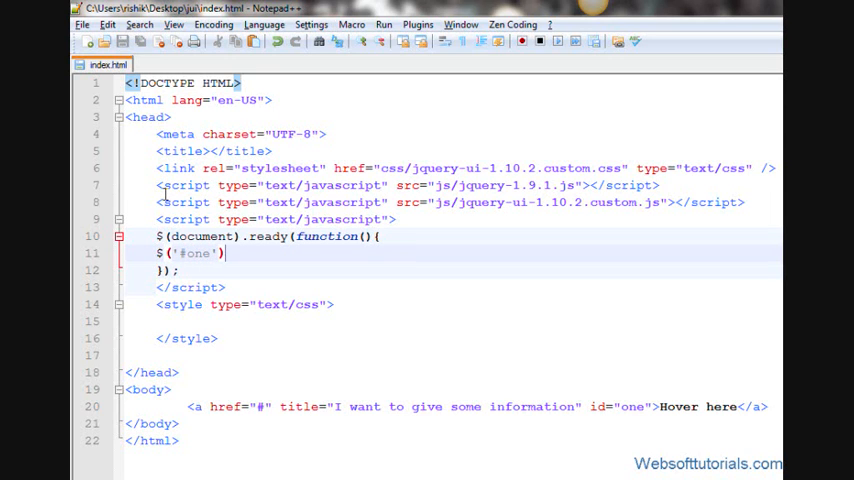
text(.tool)
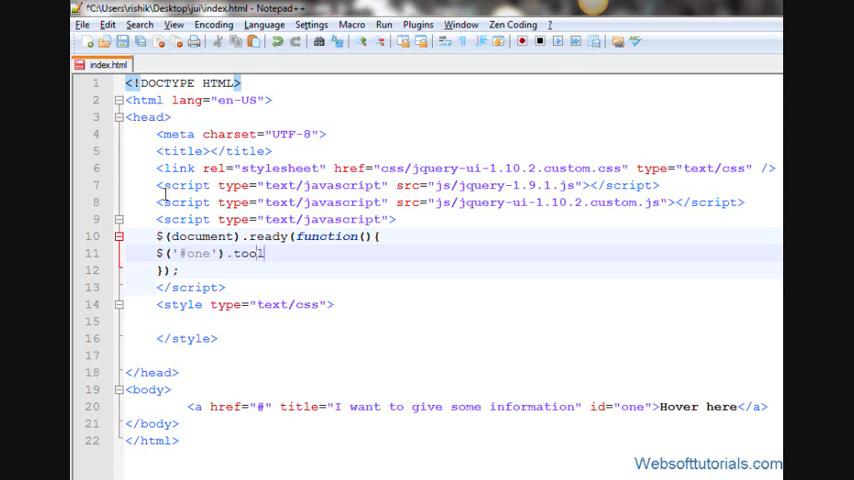
text(tip();)
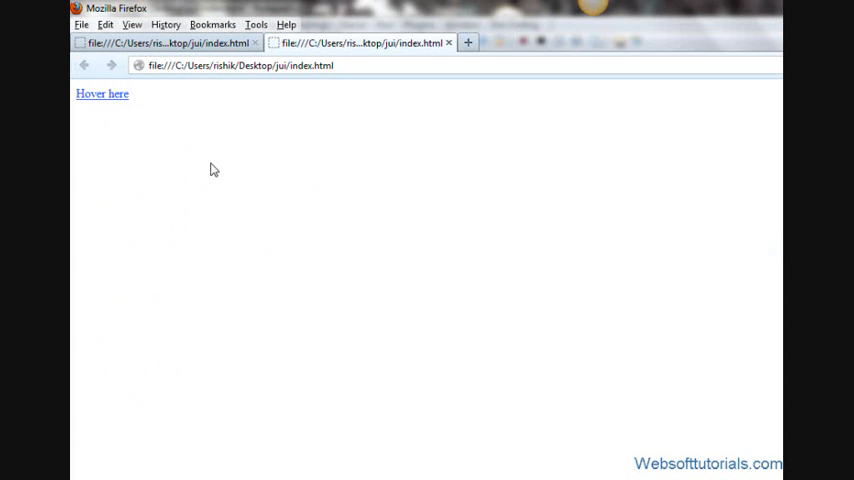
mouse_move(99, 97)
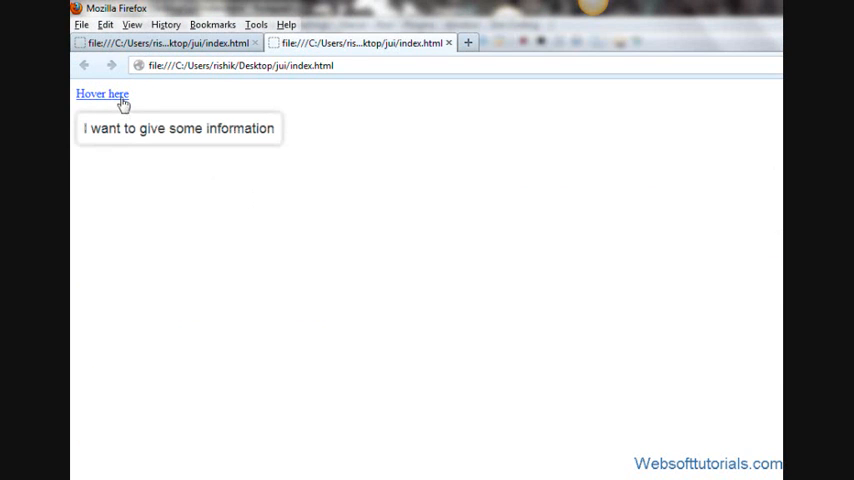
mouse_move(113, 108)
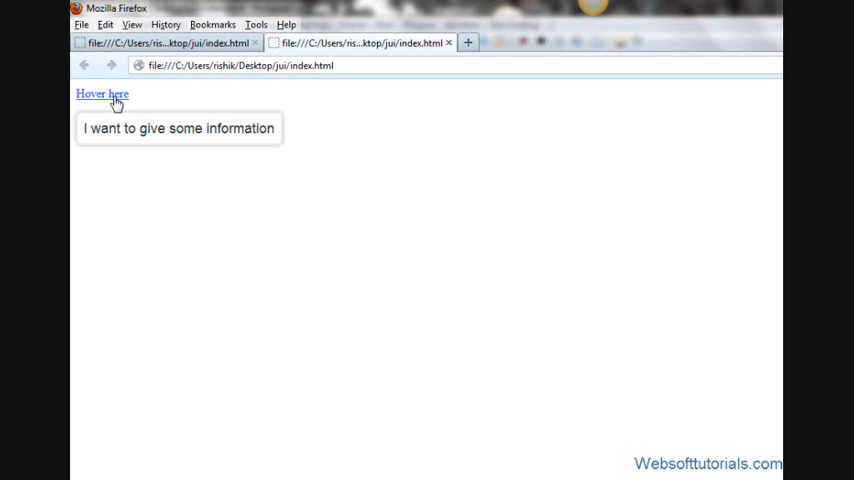
mouse_move(113, 103)
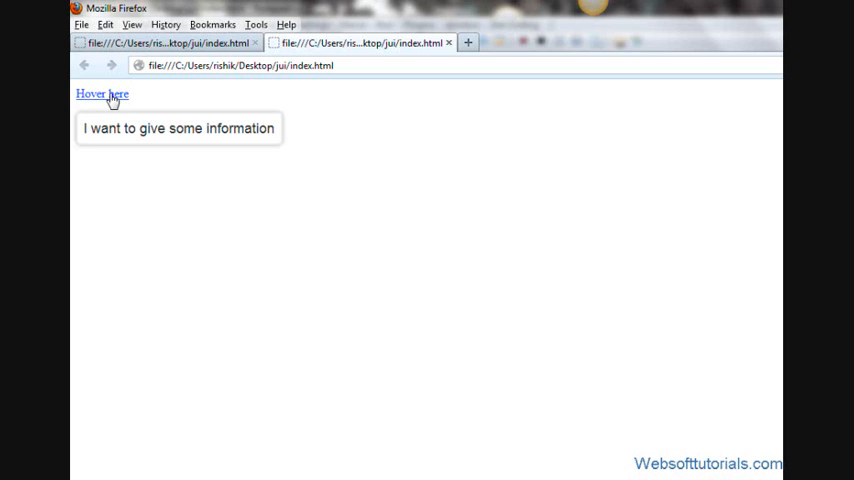
mouse_move(146, 184)
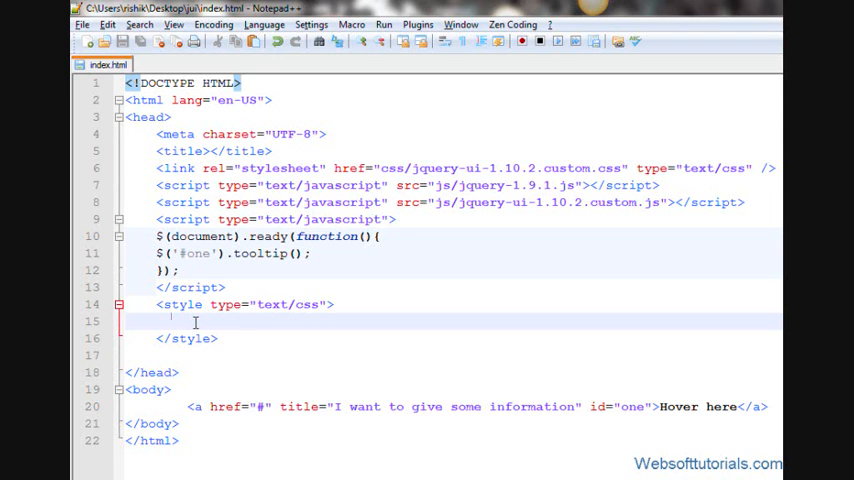
Write a .ui-tooltip rule with red background and white text colour in the style block
text(.ui)
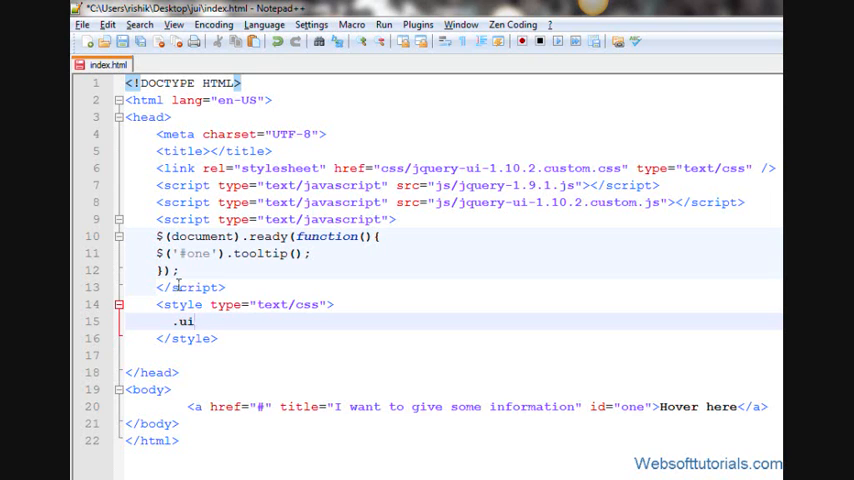
text(-t)
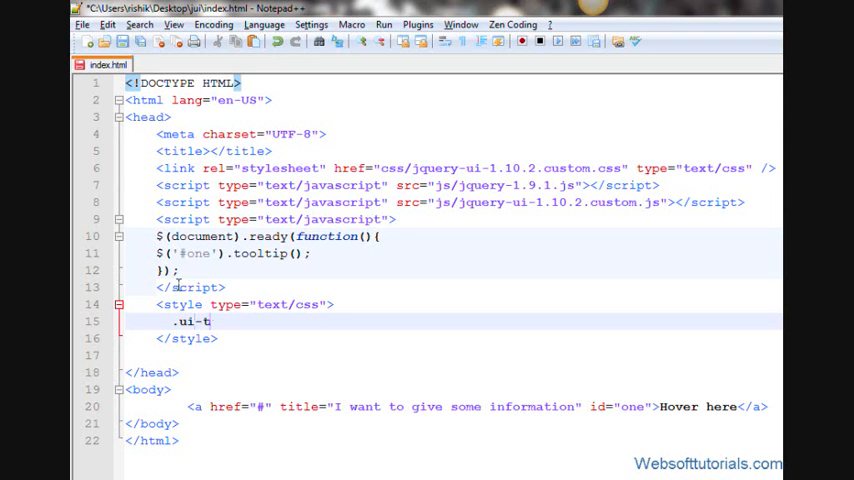
text(ooltip)
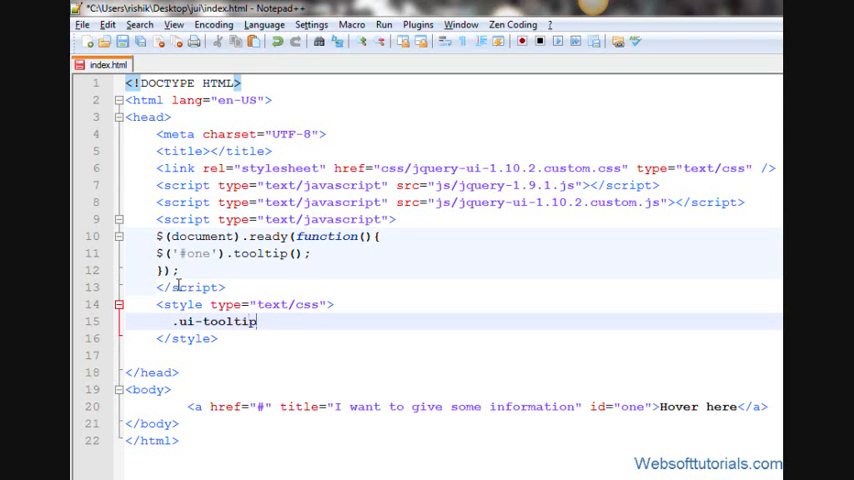
text({)
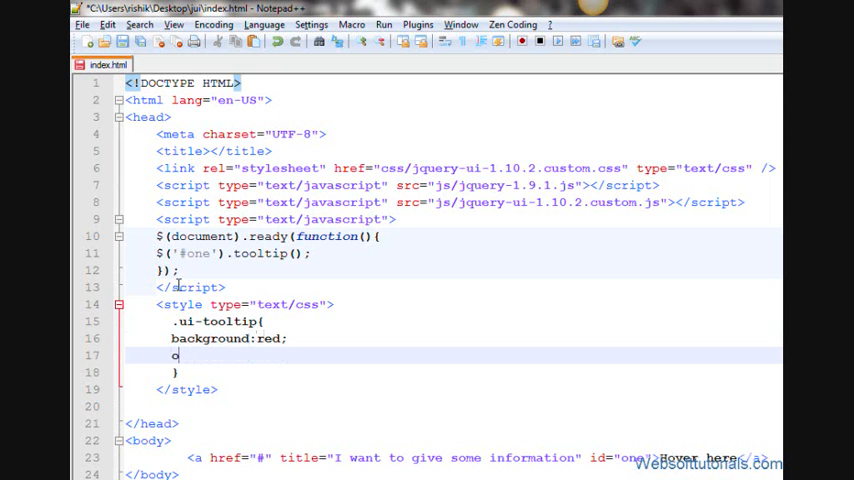
text(color:whit)
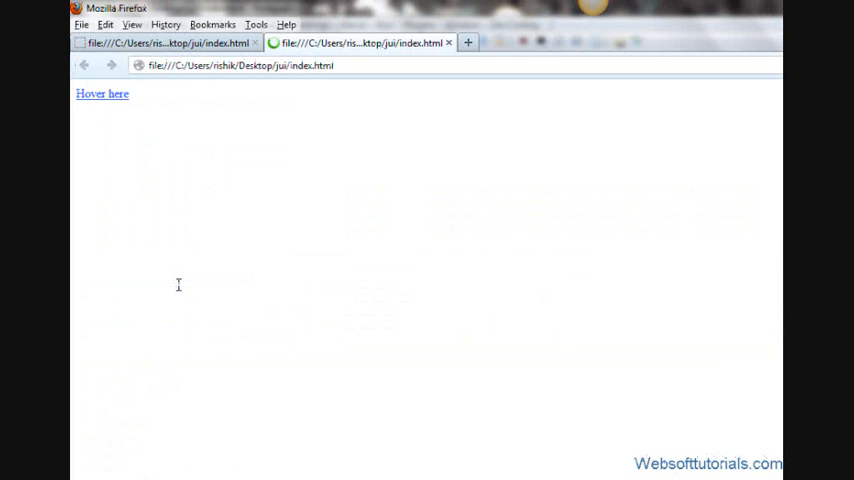
mouse_move(104, 99)
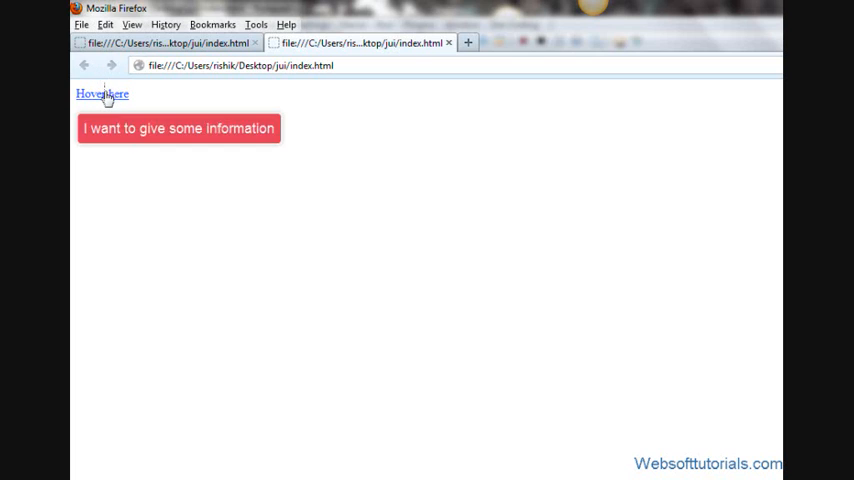
mouse_move(105, 96)
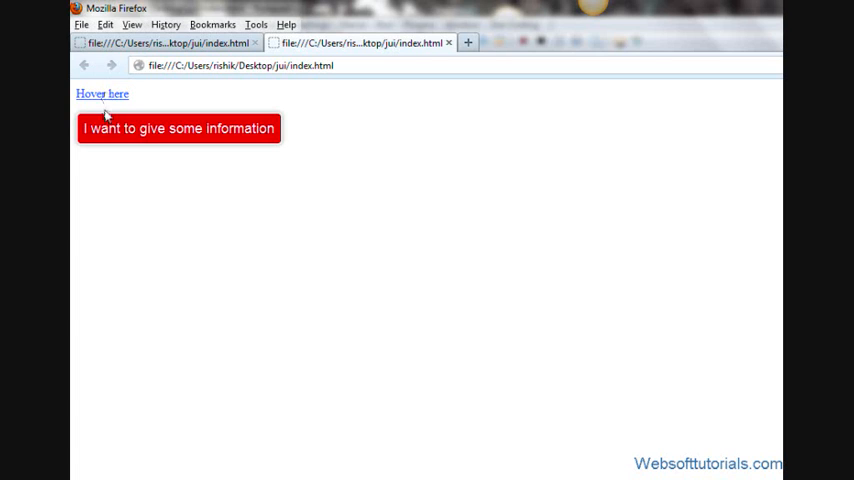
mouse_move(134, 162)
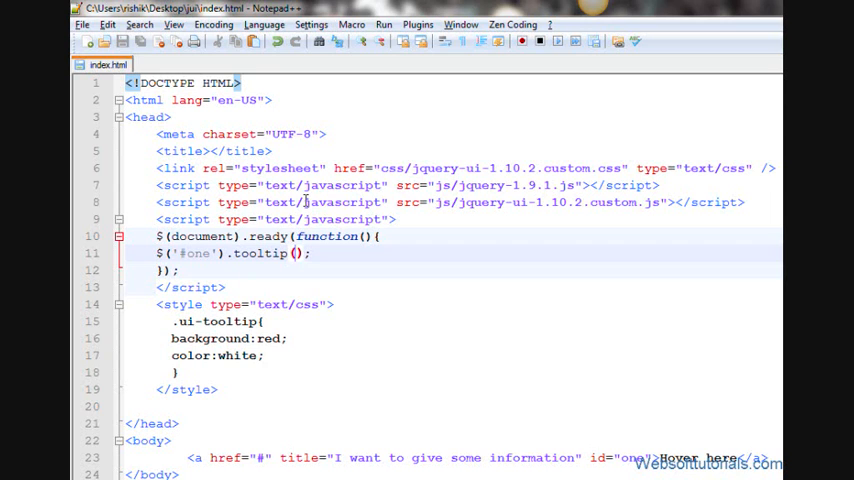
Pass { show:'slideDown' } as the options object to tooltip()
text({)
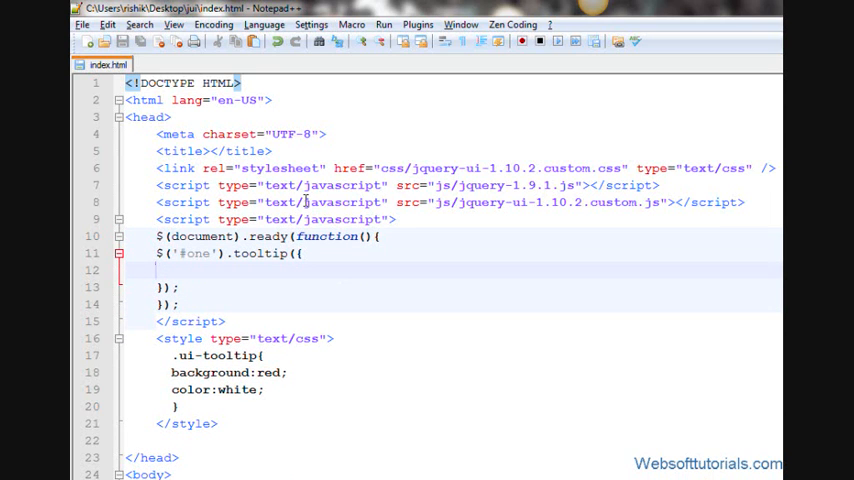
text(show)
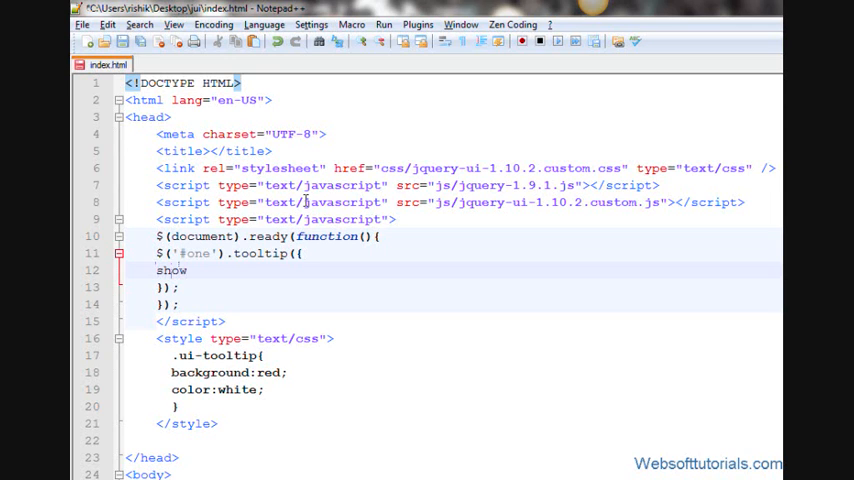
text(:')
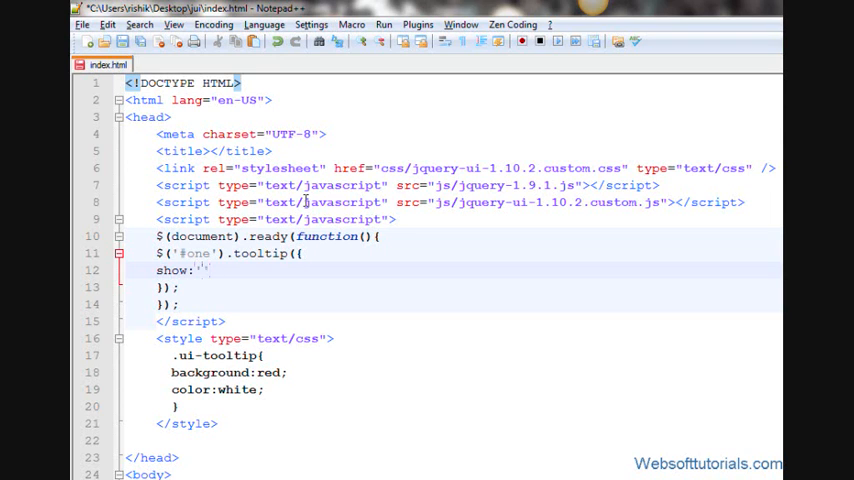
text(l)
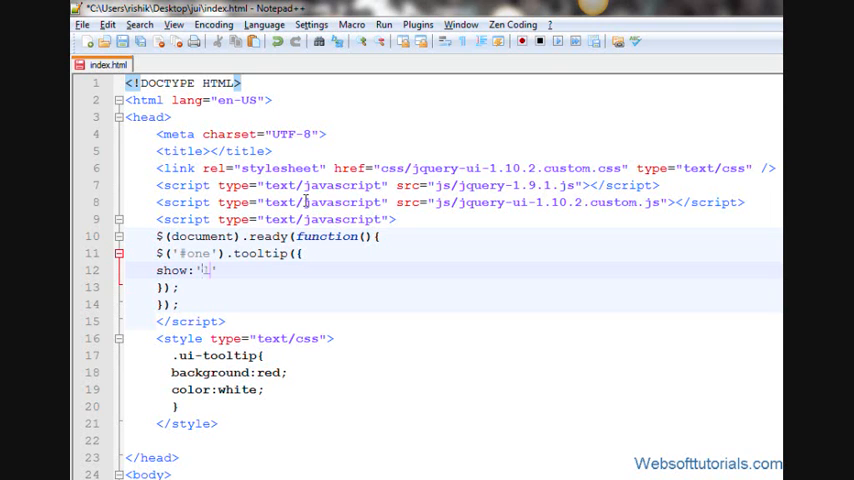
text(slideDown)
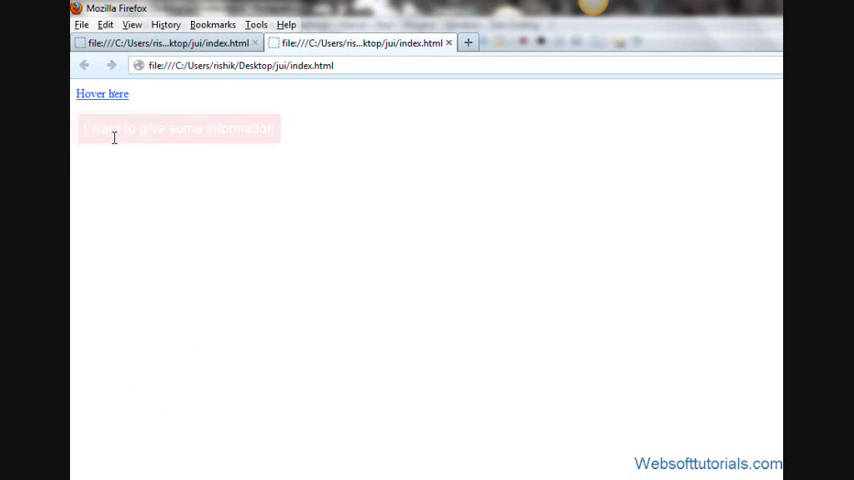
mouse_move(136, 163)
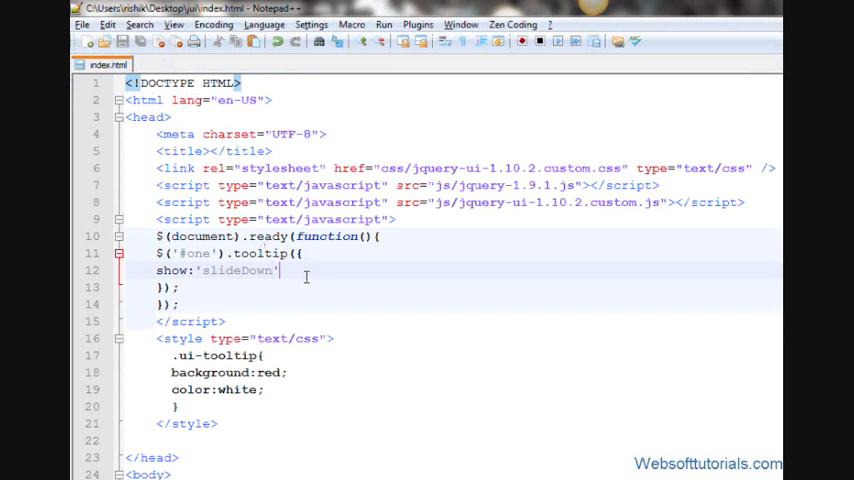
Add hide:'explode' after the show option, separated by a comma
text(,)
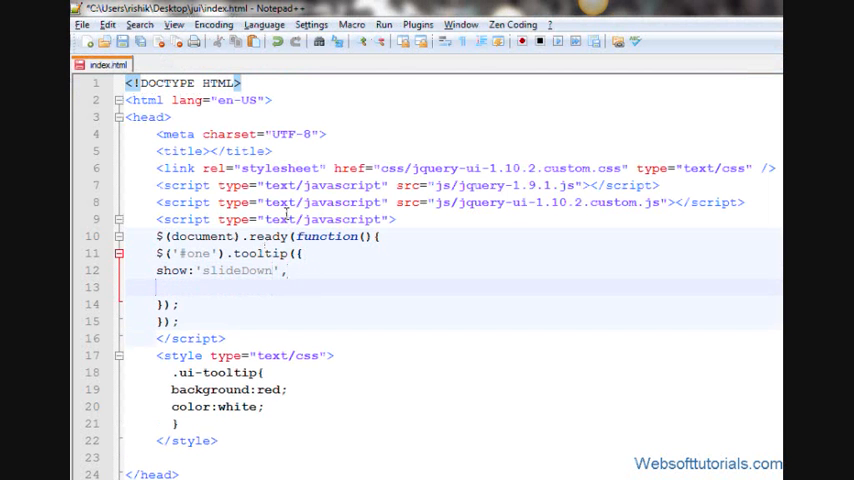
text(hide:)
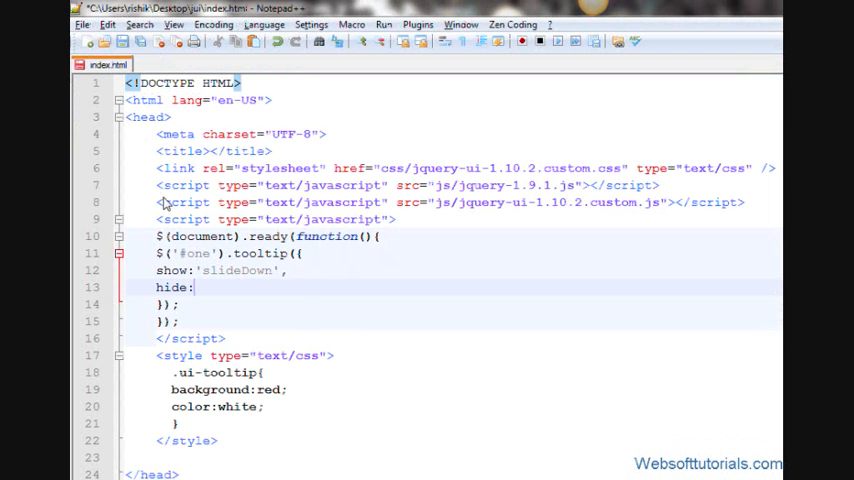
text('')
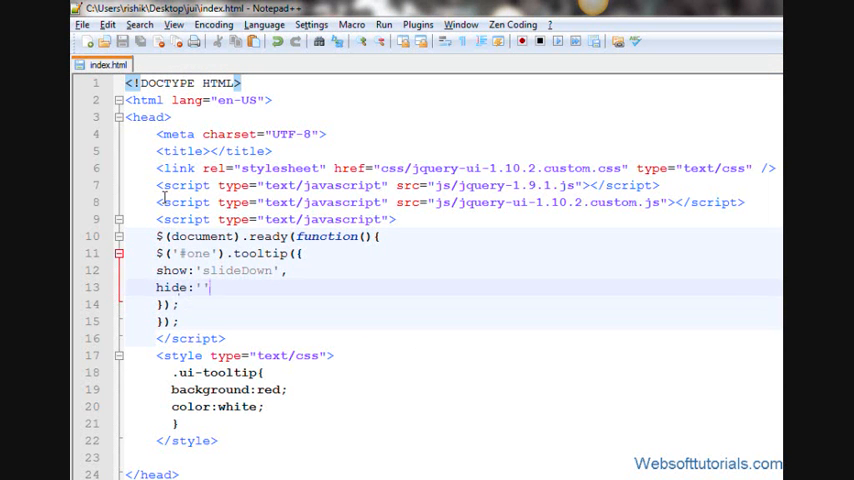
text(e)
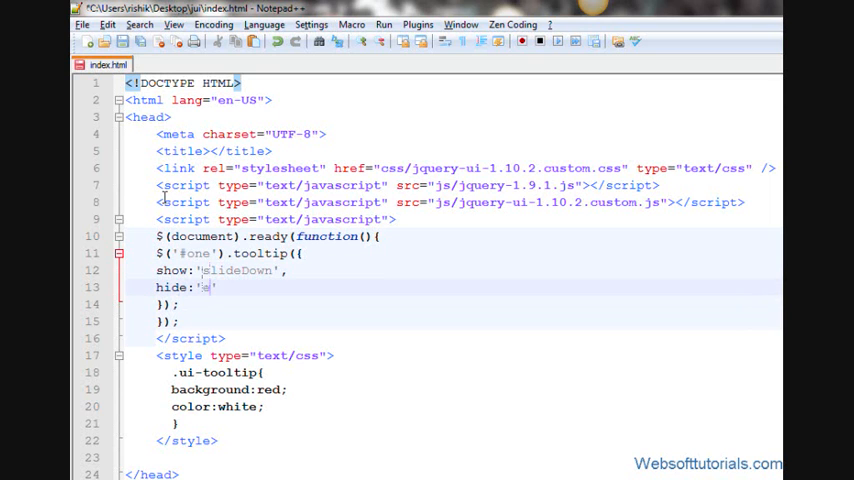
text(xplode)
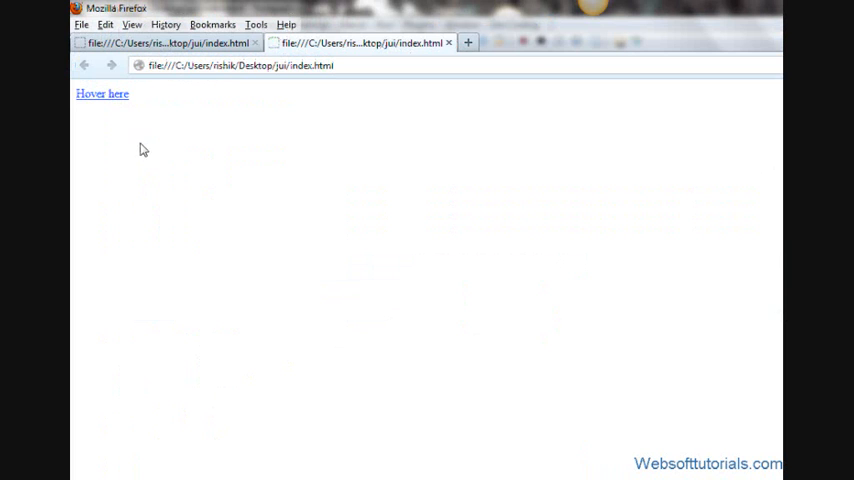
mouse_move(104, 96)
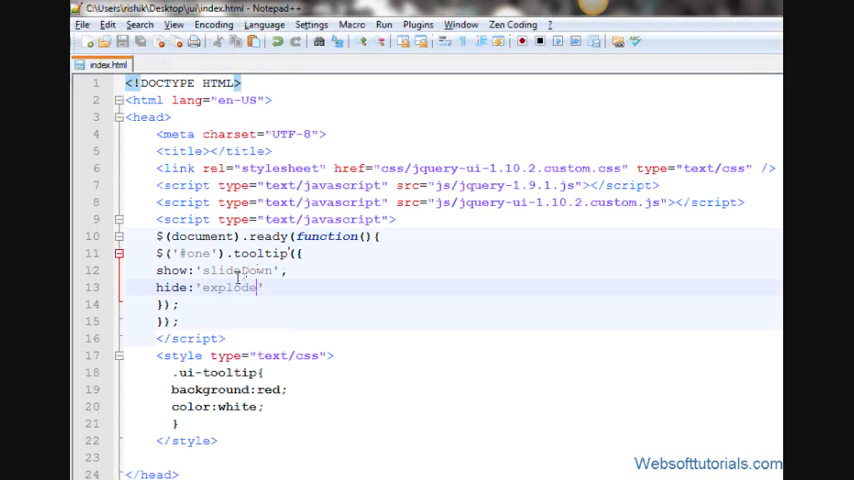
double_click(228, 288)
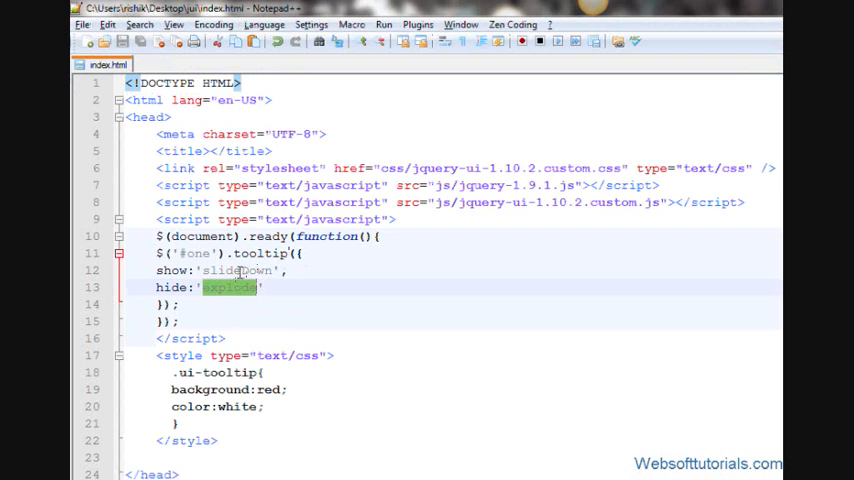
text(explode)
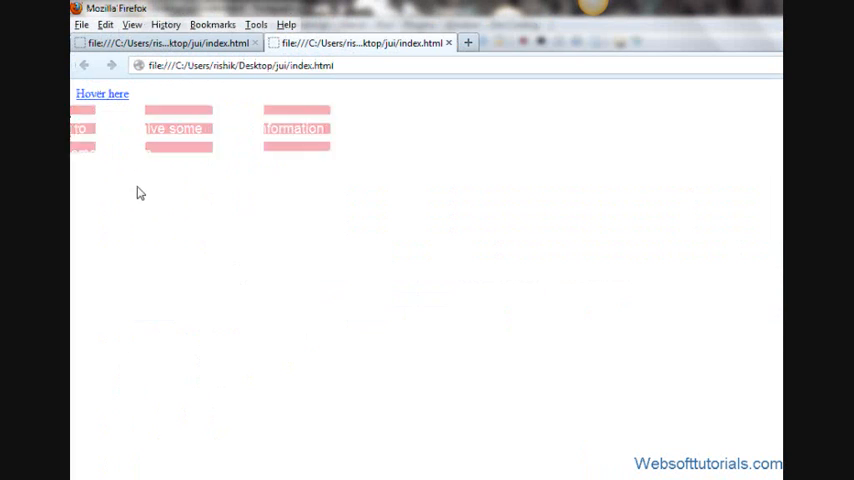
mouse_move(147, 186)
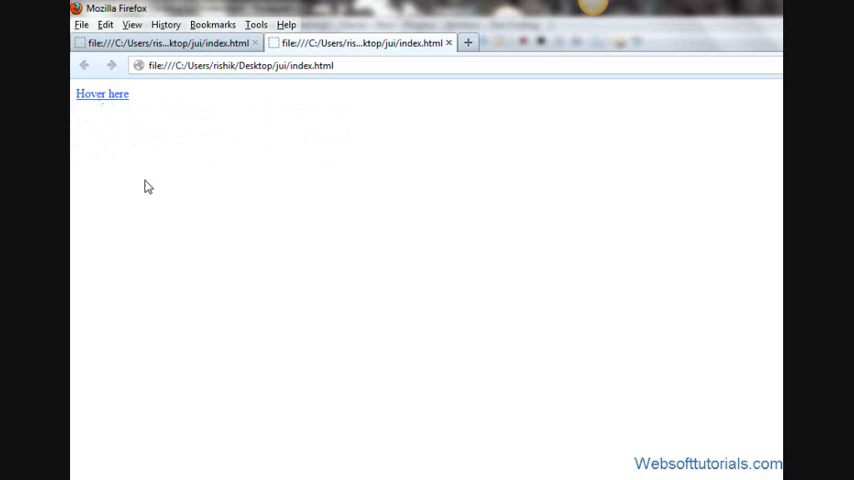